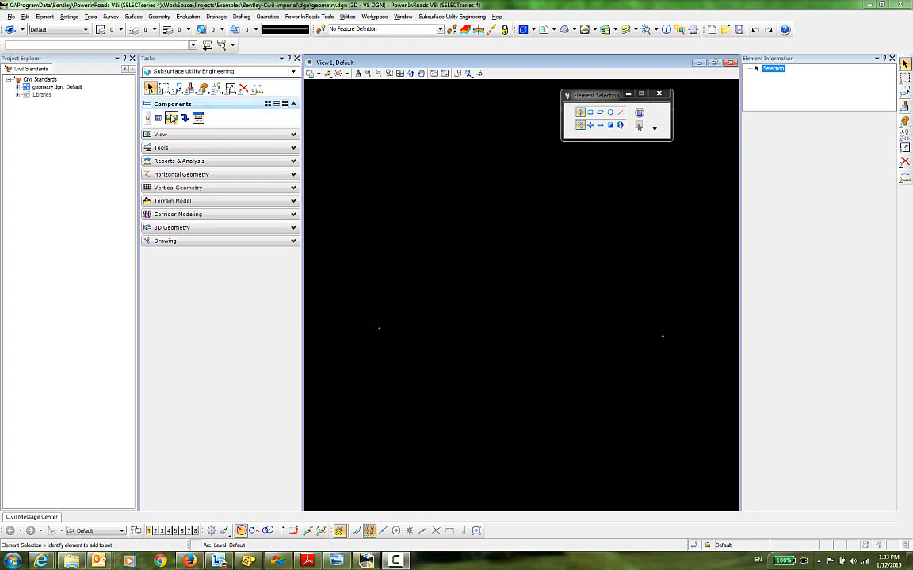
mouse_move(171, 117)
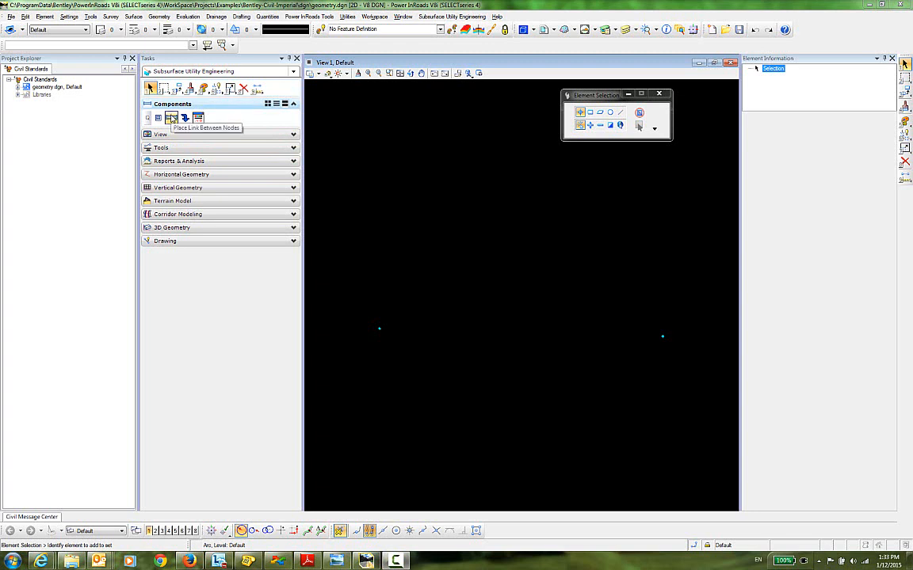
mouse_move(171, 117)
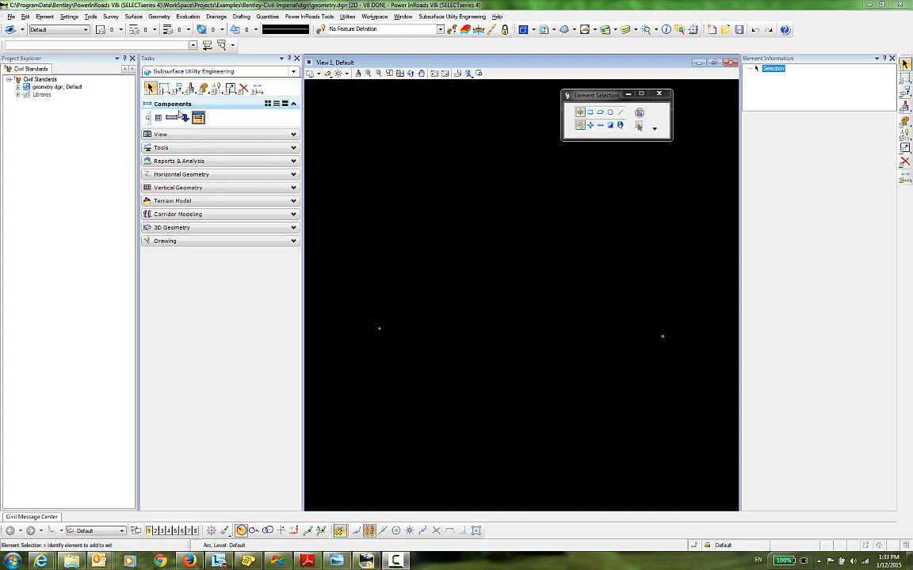
mouse_move(171, 118)
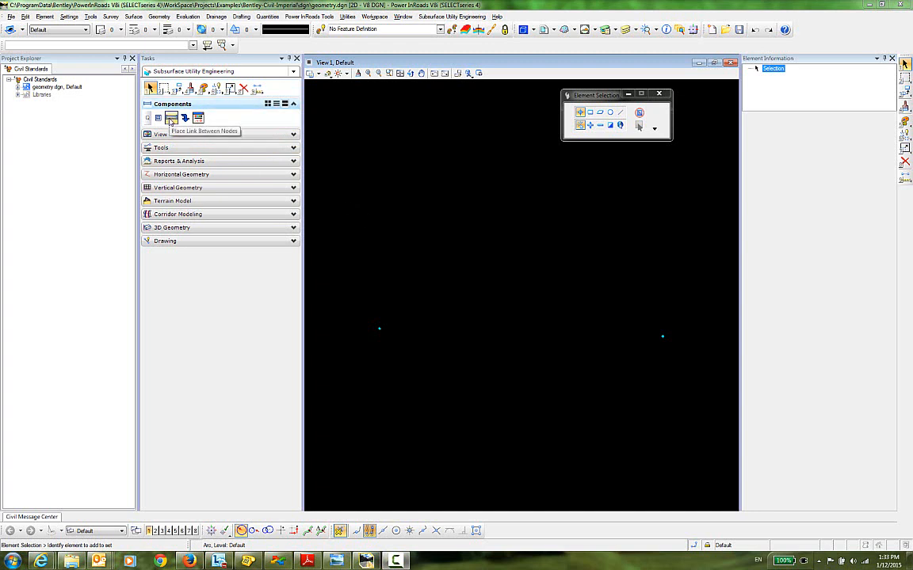
Start Place Link Between Nodes and focus View 1 to pick the start node.
left_click(171, 117)
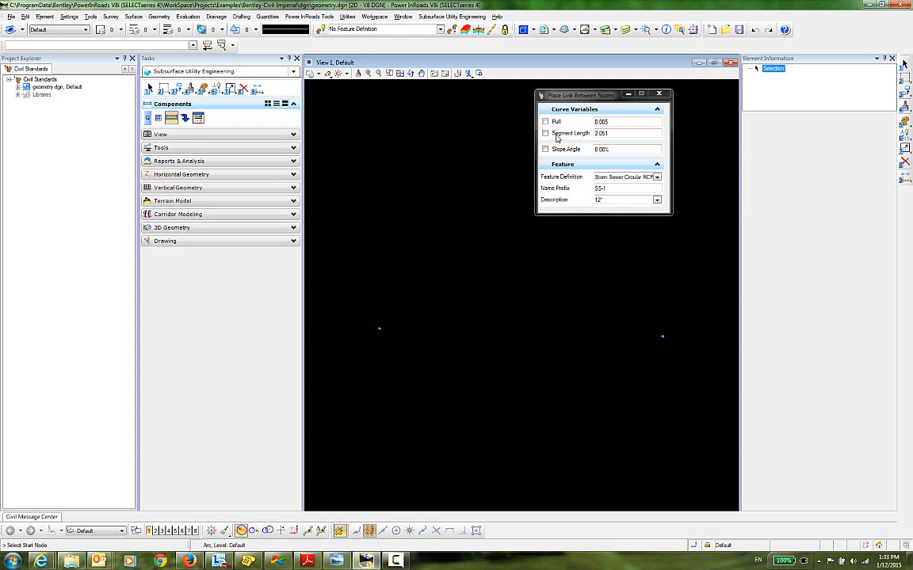
mouse_move(566, 156)
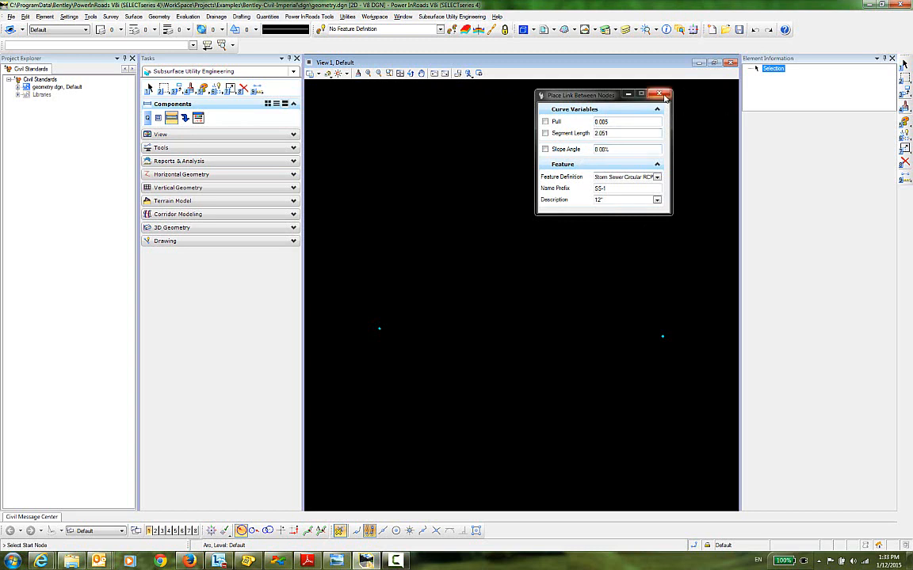
left_click(664, 95)
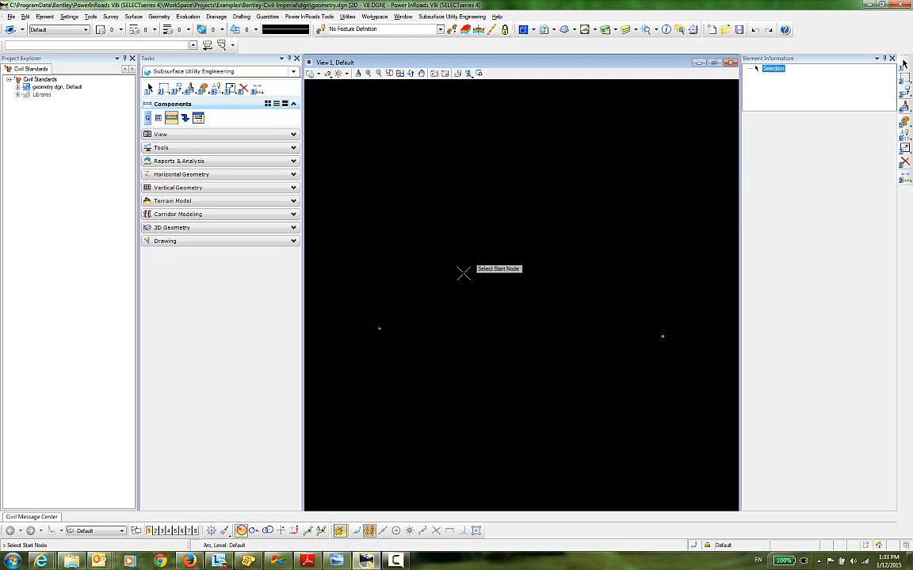
mouse_move(431, 360)
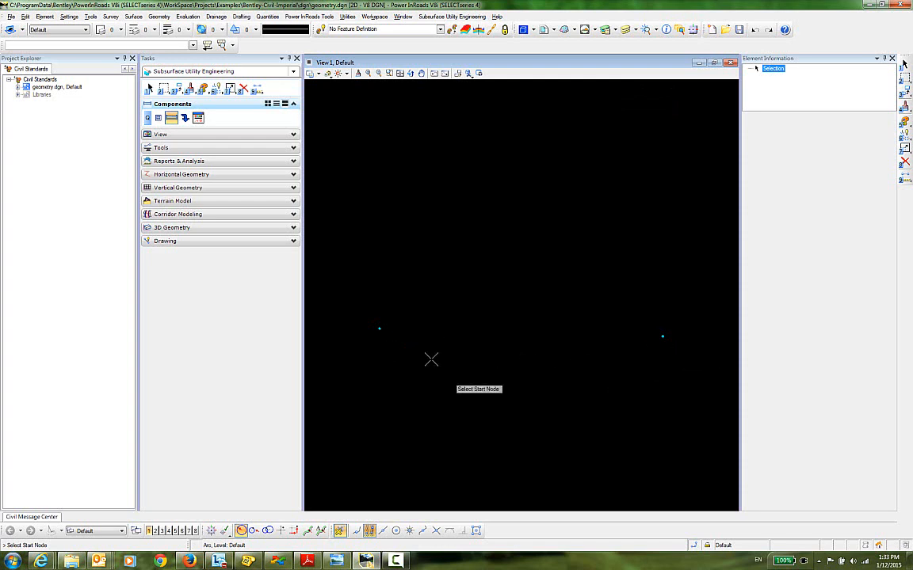
mouse_move(214, 241)
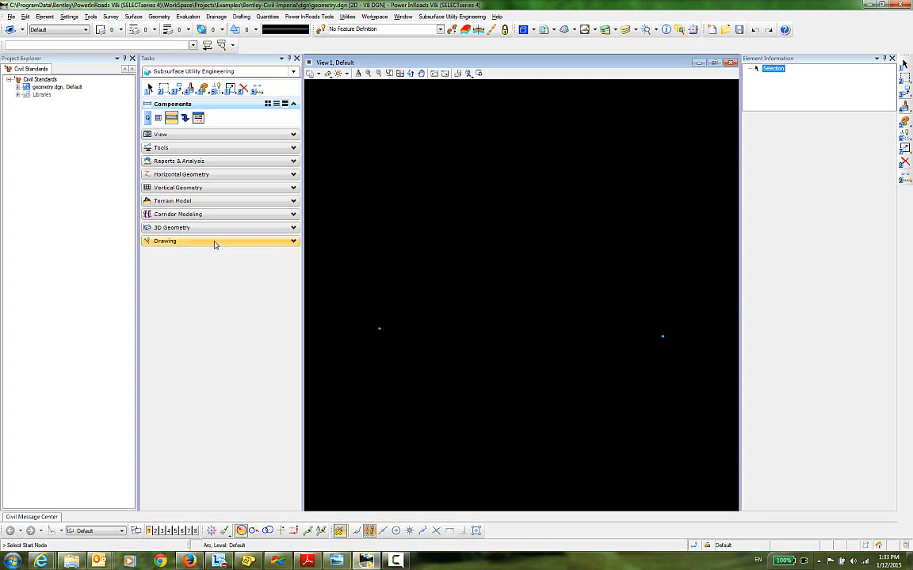
Start the Place Arc drawing tool for a 500-radius guide arc between the nodes.
left_click(165, 241)
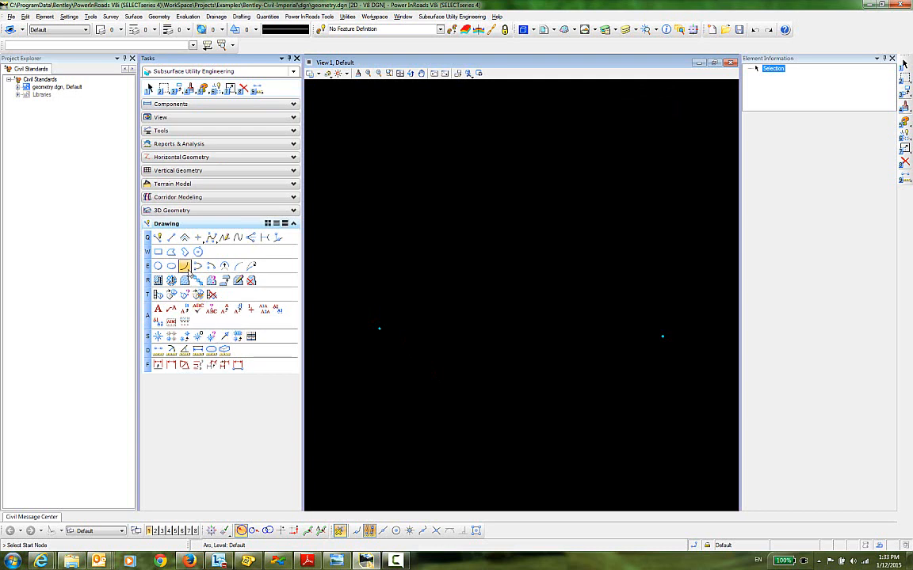
left_click(183, 266)
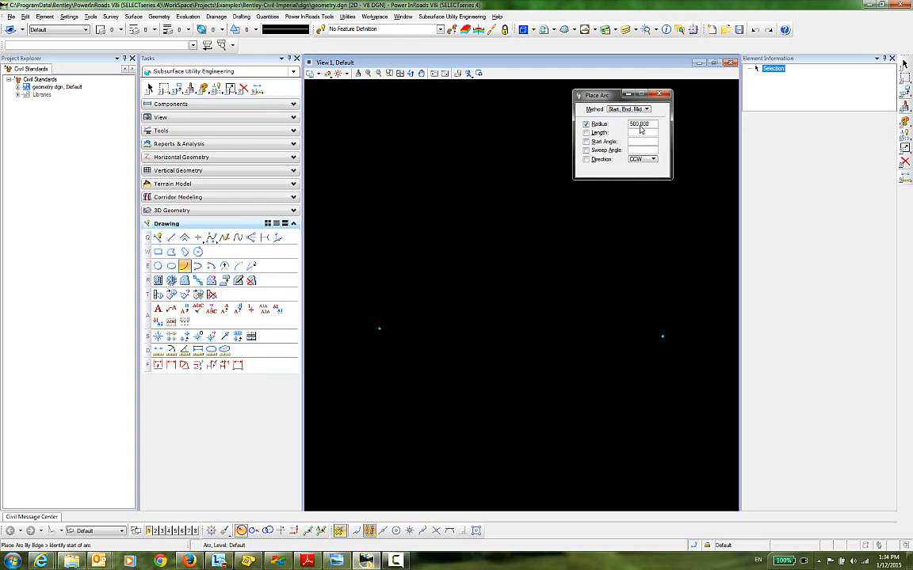
mouse_move(659, 135)
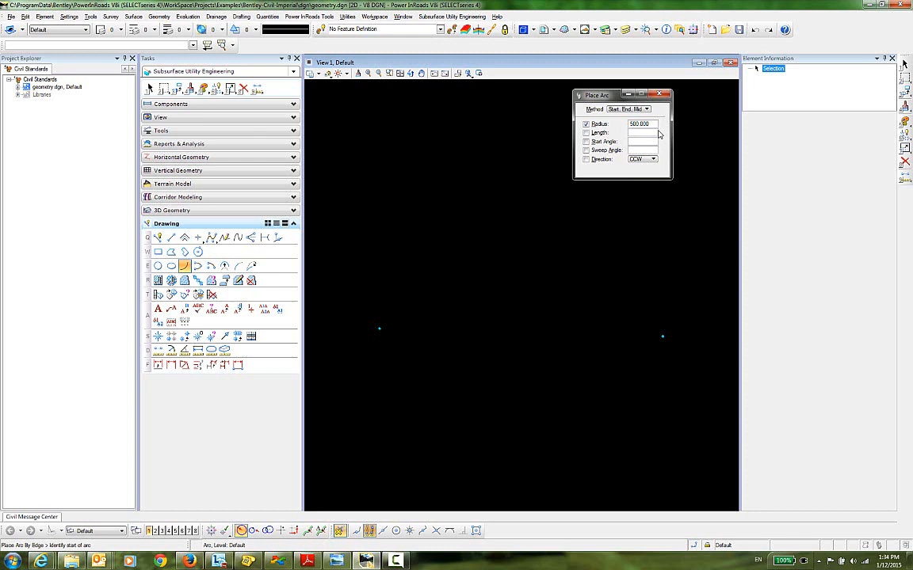
mouse_move(447, 396)
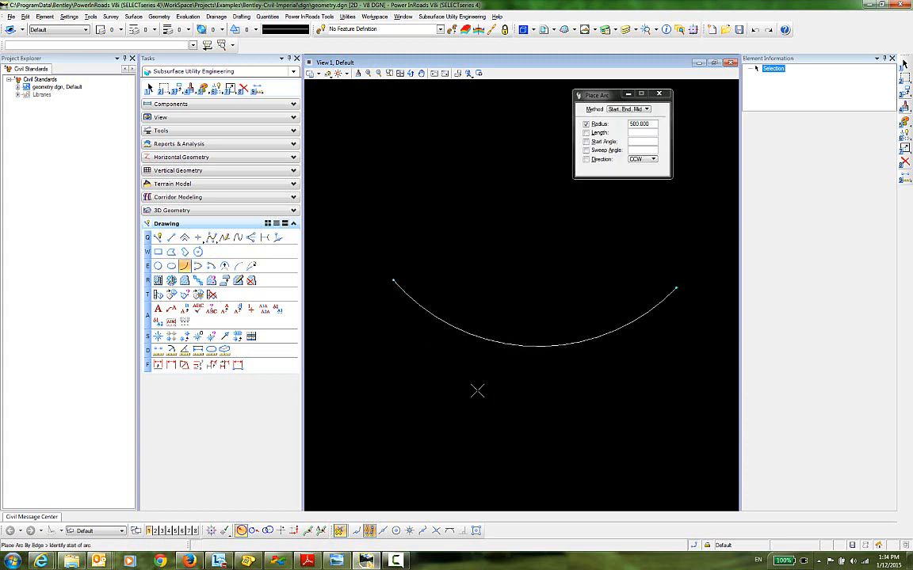
mouse_move(393, 288)
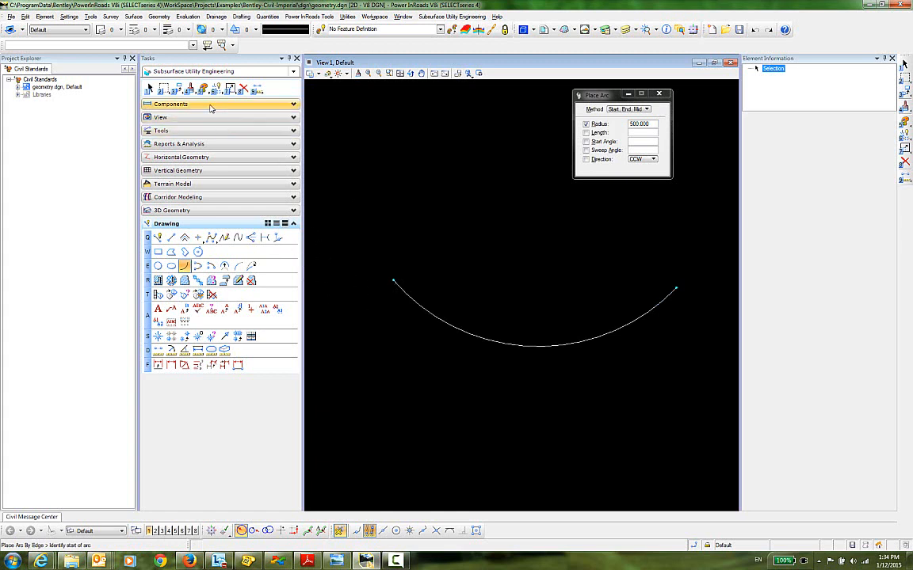
Restart Place Link Between Nodes and change the pipe Description from 12" to 18".
left_click(171, 104)
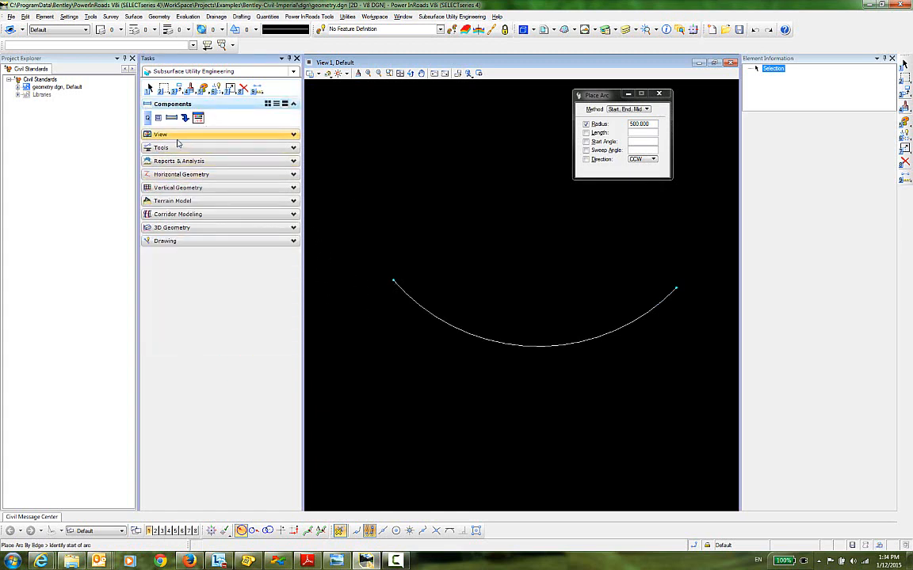
mouse_move(171, 117)
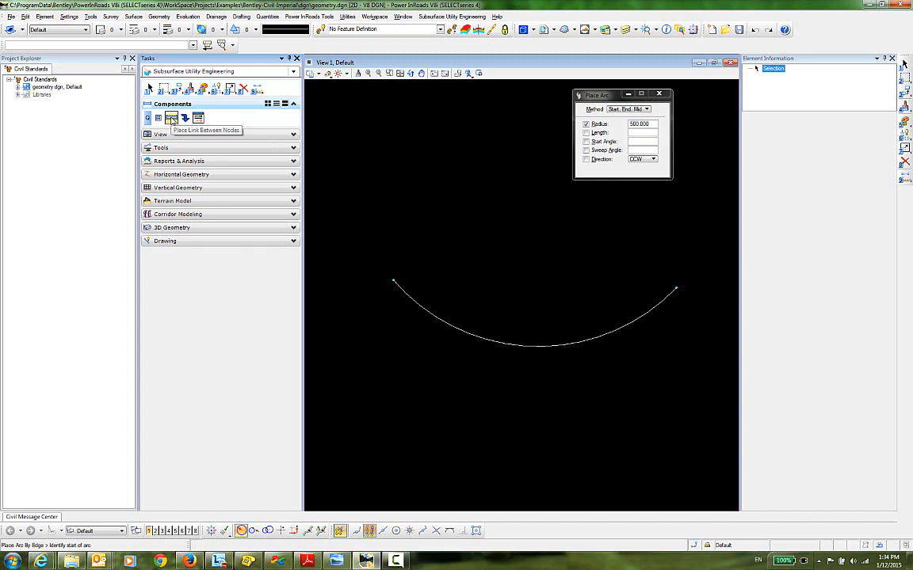
left_click(171, 117)
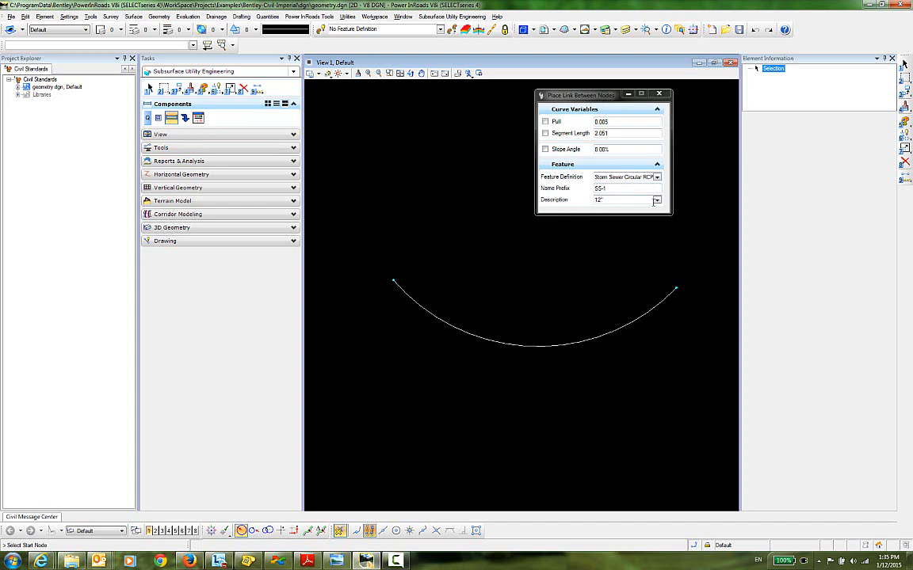
left_click(657, 200)
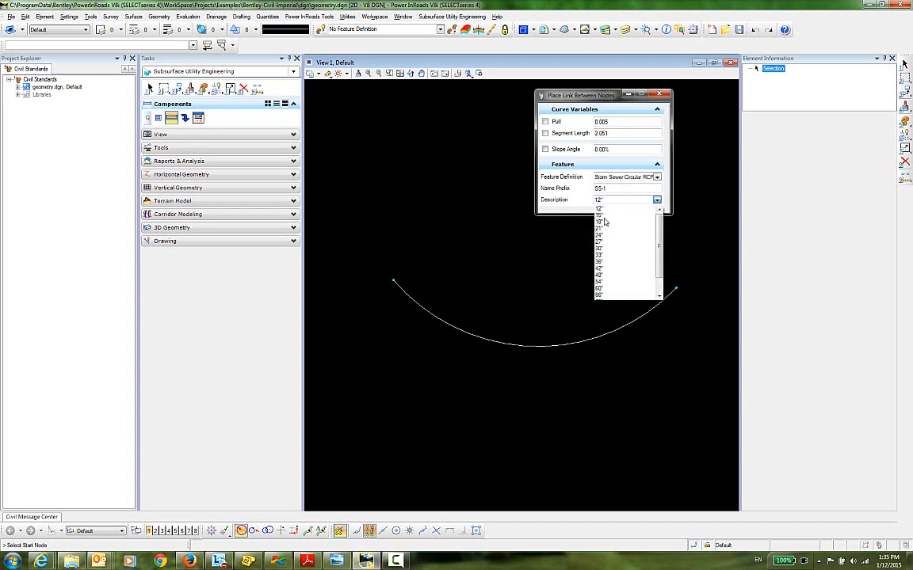
mouse_move(604, 225)
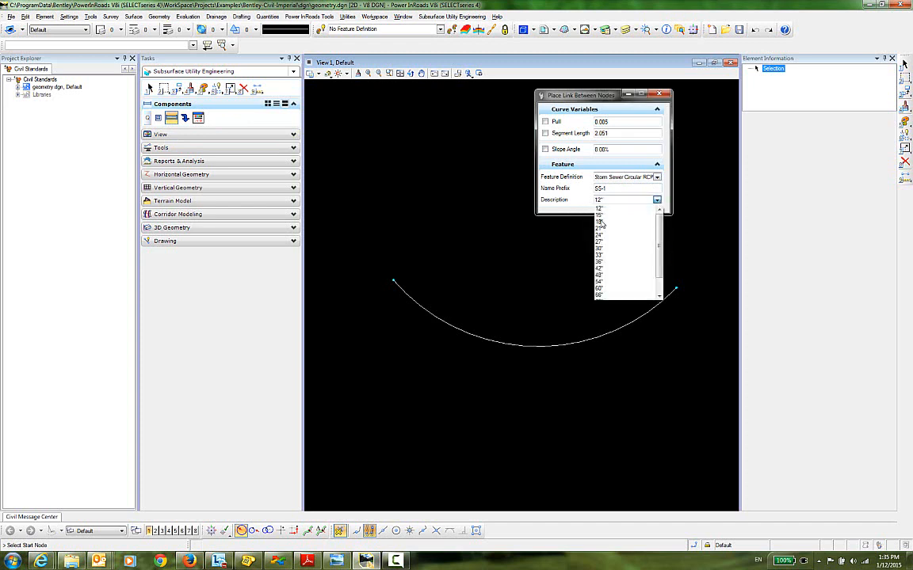
left_click(599, 225)
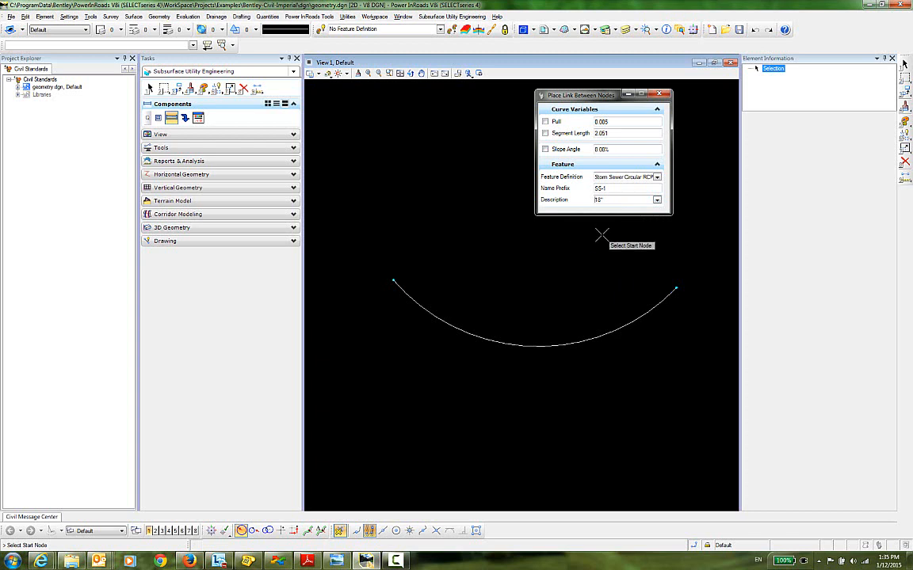
mouse_move(450, 276)
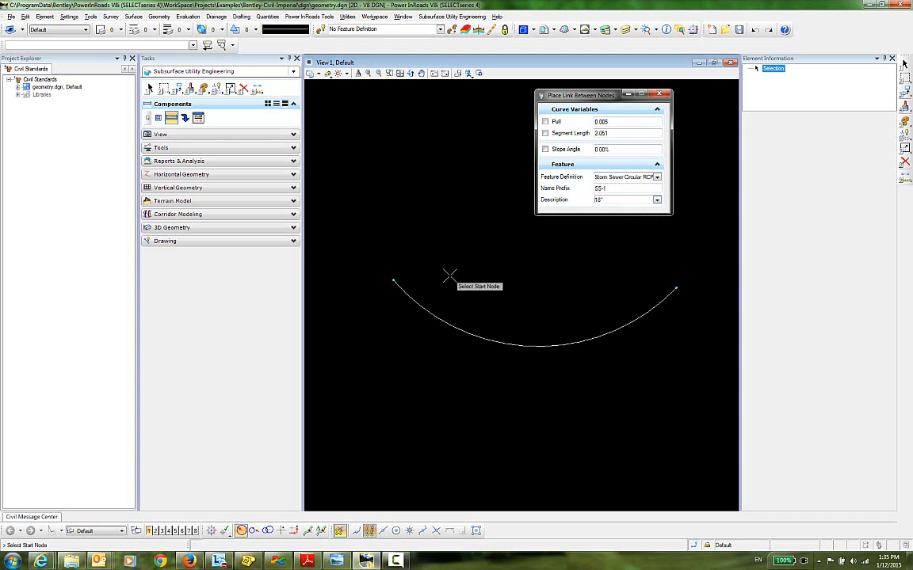
mouse_move(352, 288)
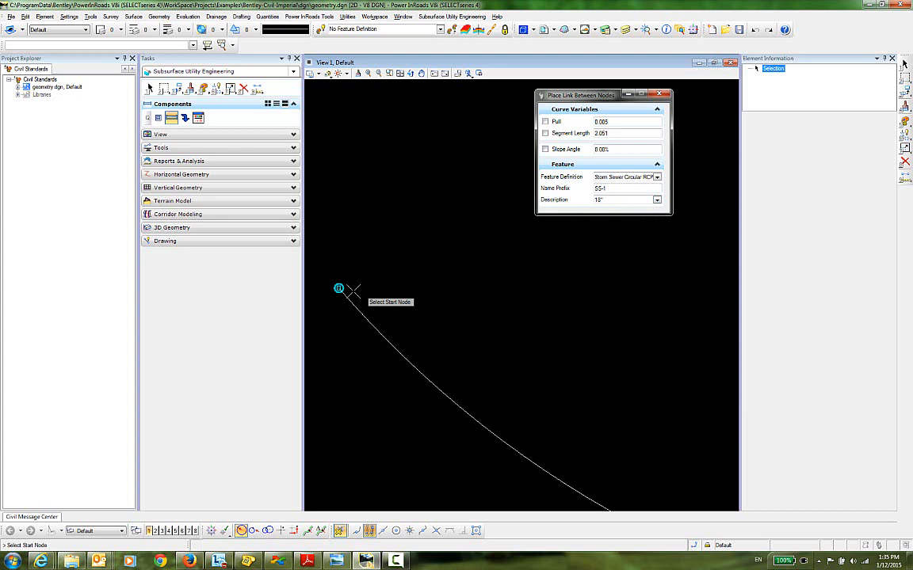
Place the 18" pipe from the left node along the guide arc to the right node.
left_click(339, 288)
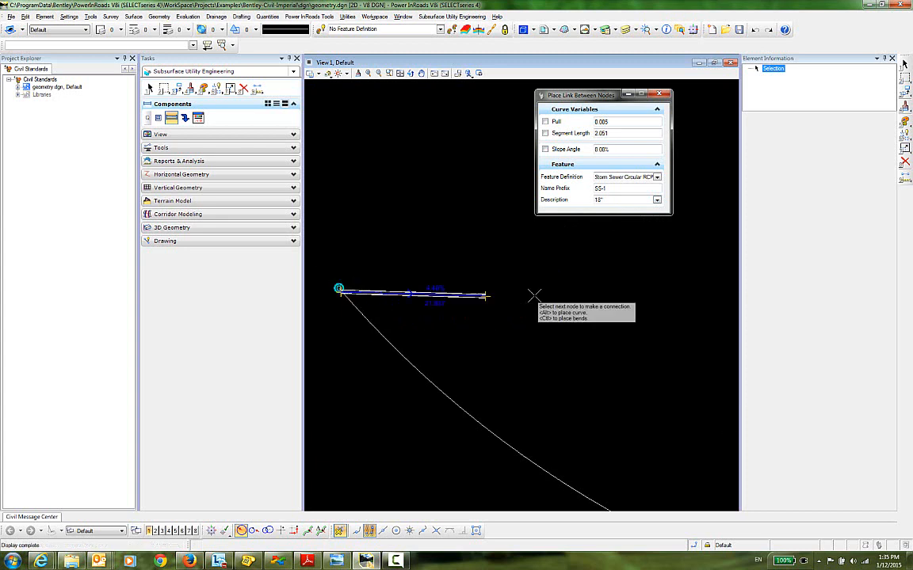
mouse_move(577, 286)
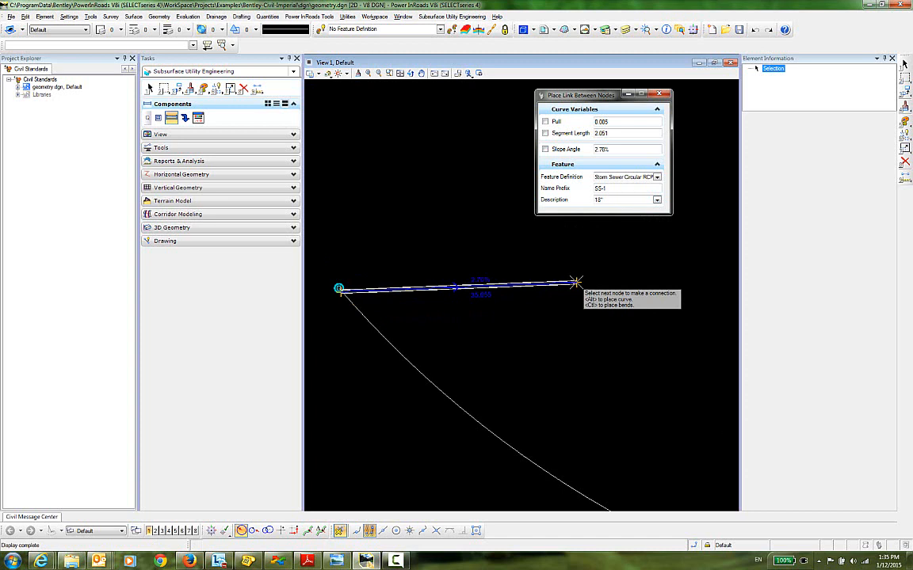
left_click(577, 283)
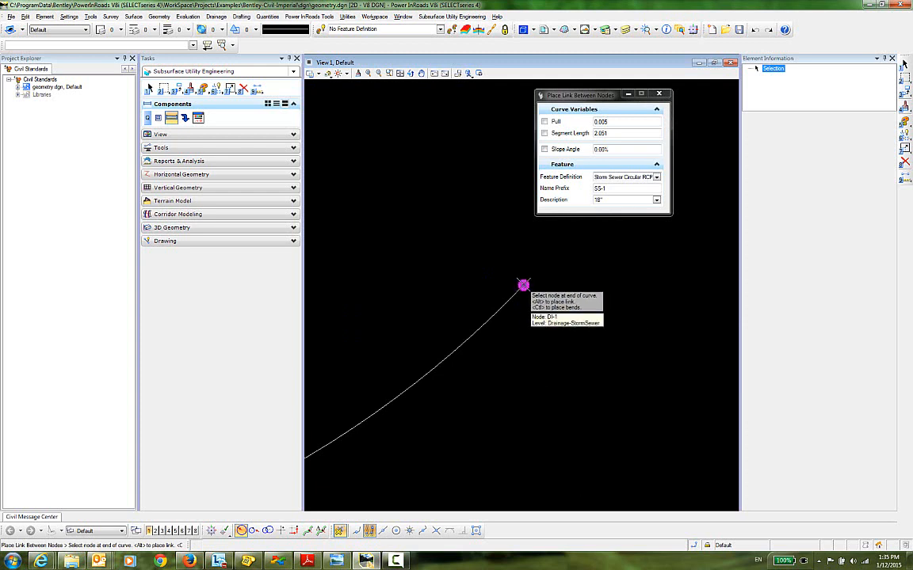
left_click(523, 285)
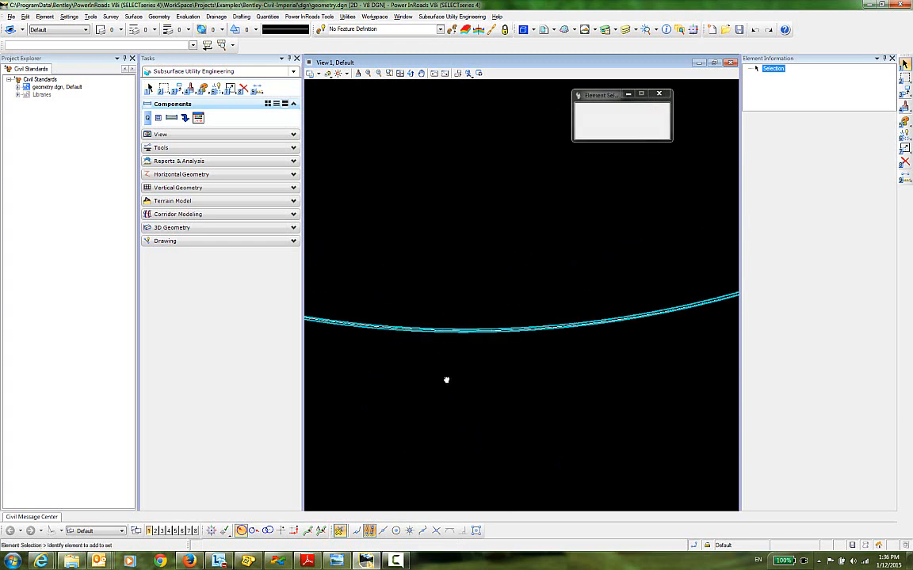
Select the new curved pipe to check it, then clear the selection.
left_click(434, 332)
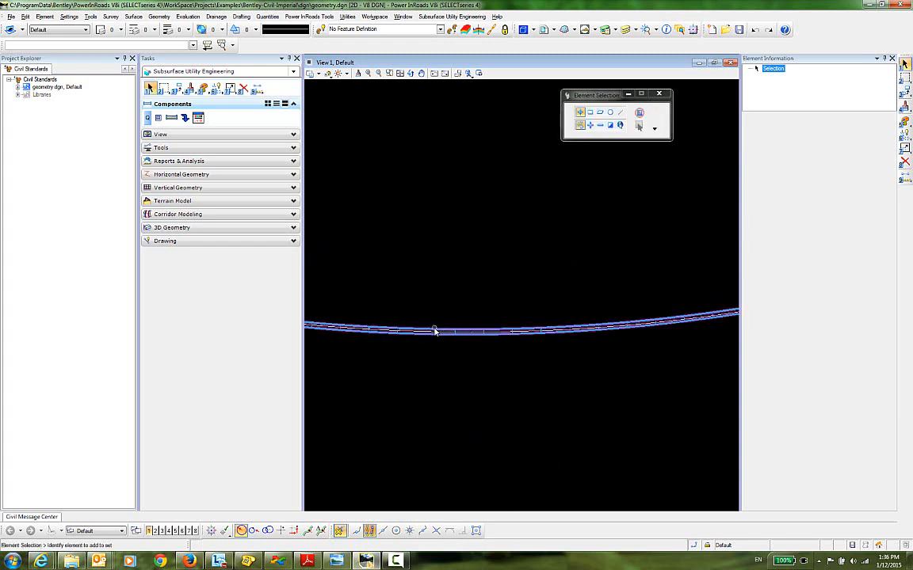
left_click(434, 331)
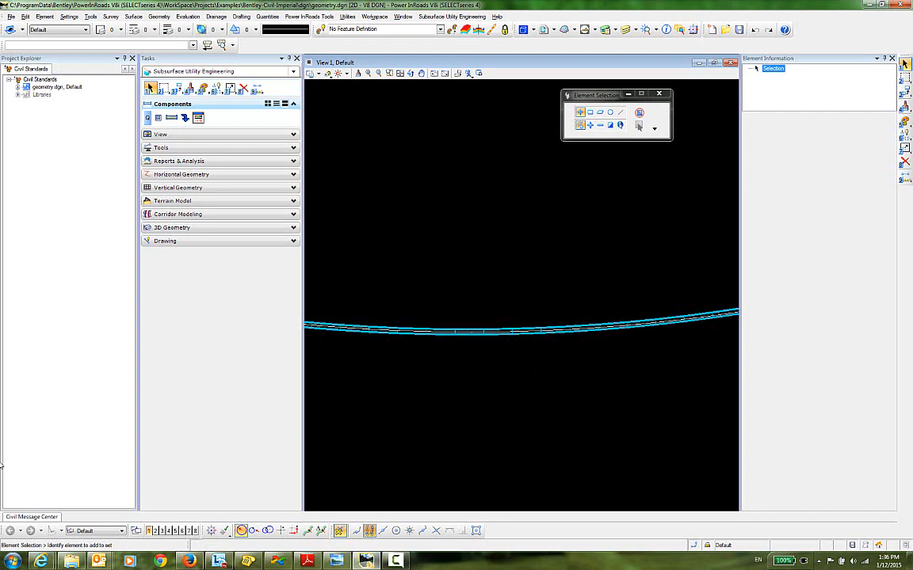